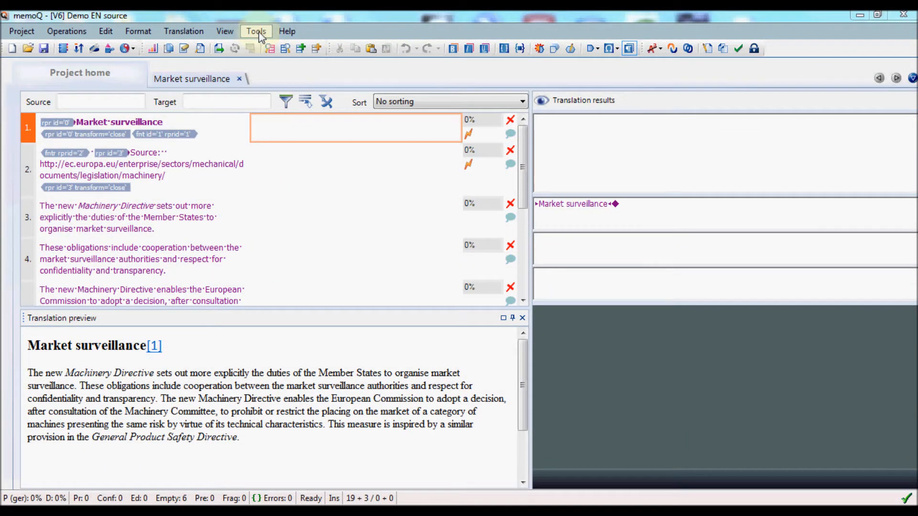
Open memoQ Options at the Default resources segmentation rules list.
click(256, 31)
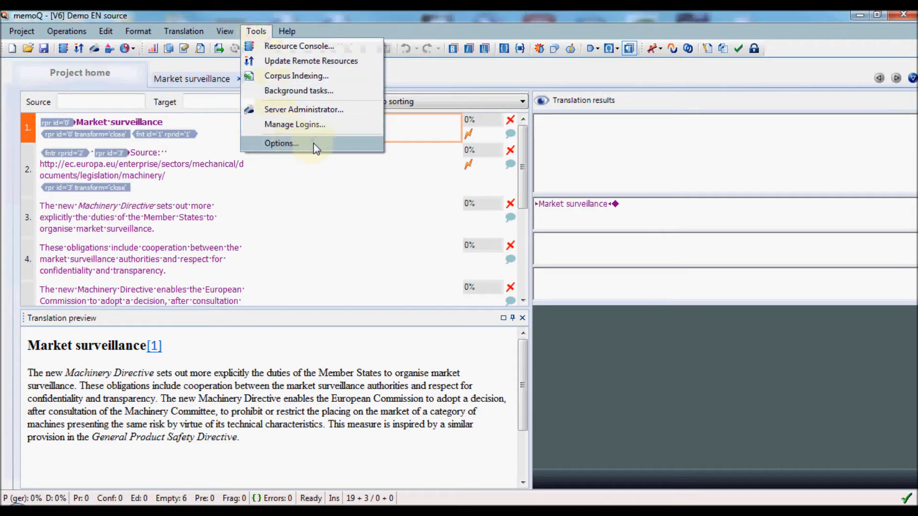
click(281, 144)
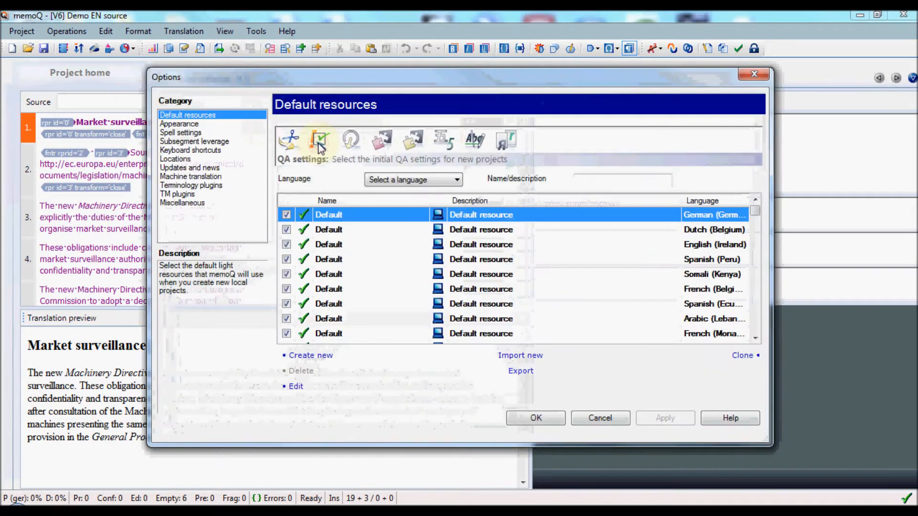
click(319, 140)
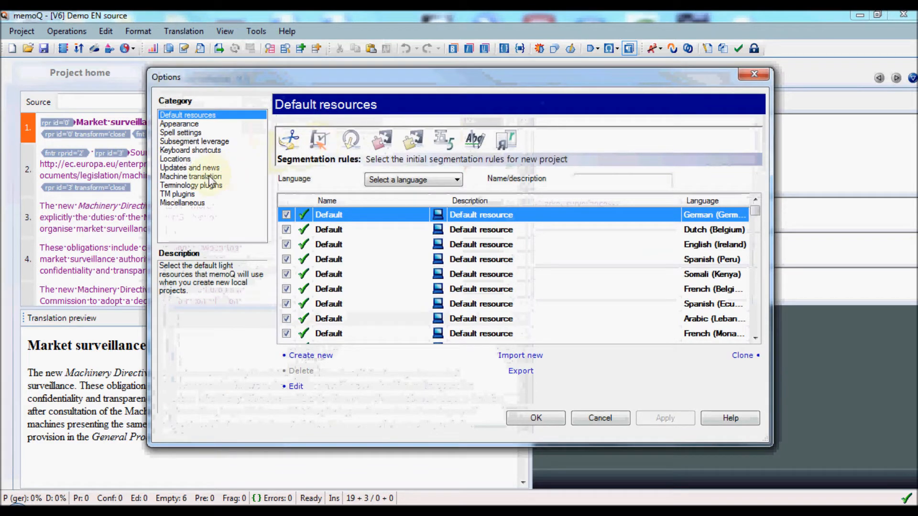
Under Machine translation, tick Enable plugin for the memoQ pseudo-translation plugin.
click(191, 175)
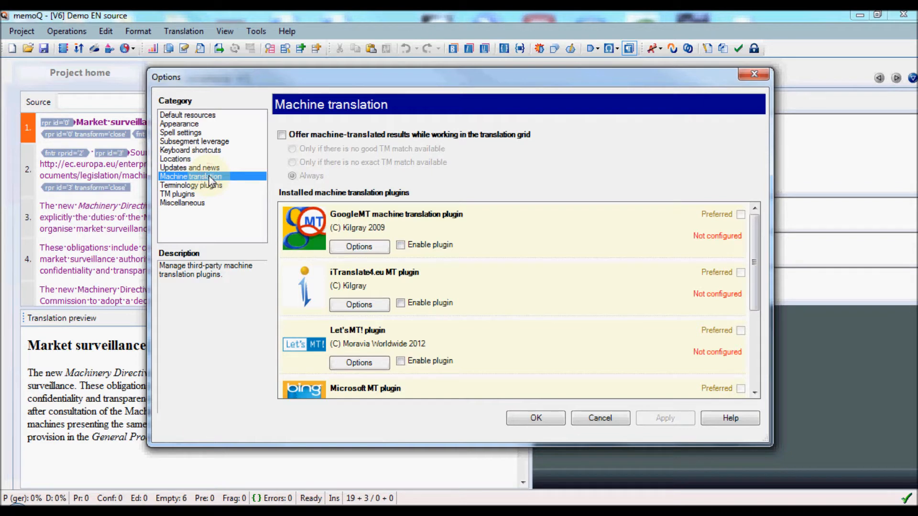
mouse_move(221, 177)
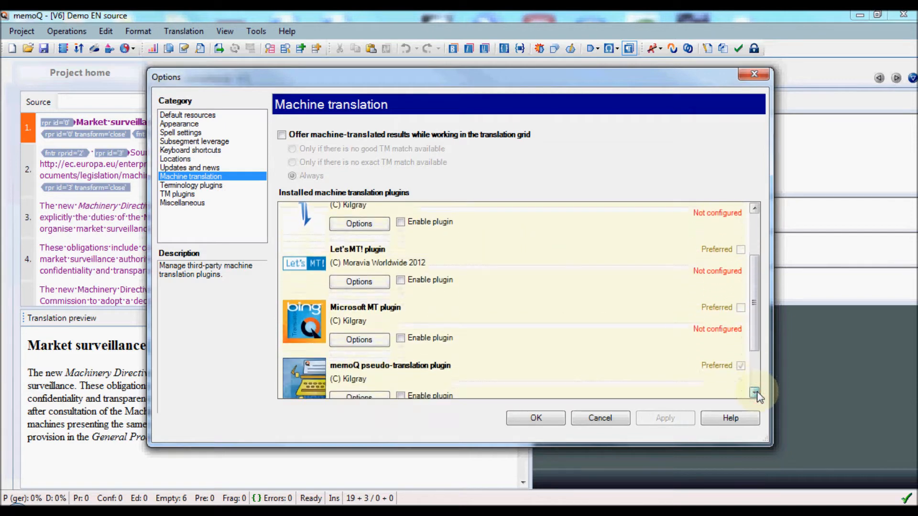
click(753, 393)
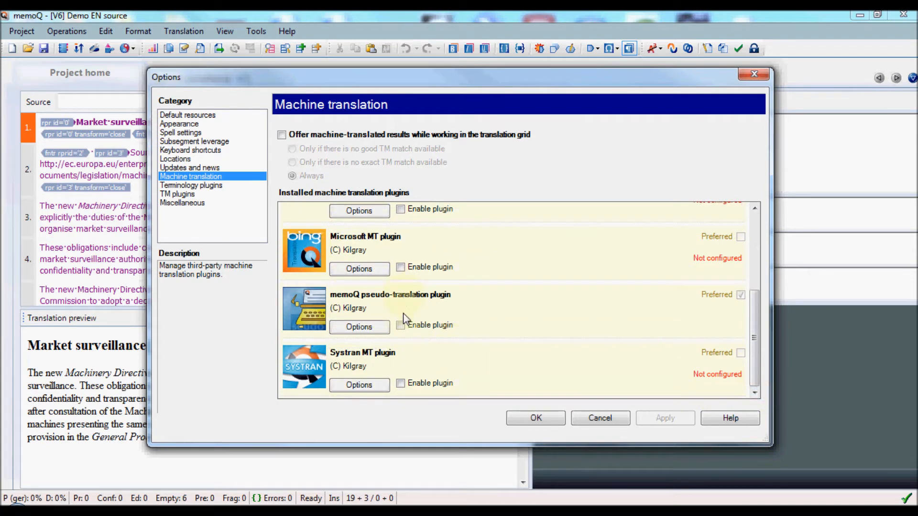
click(400, 325)
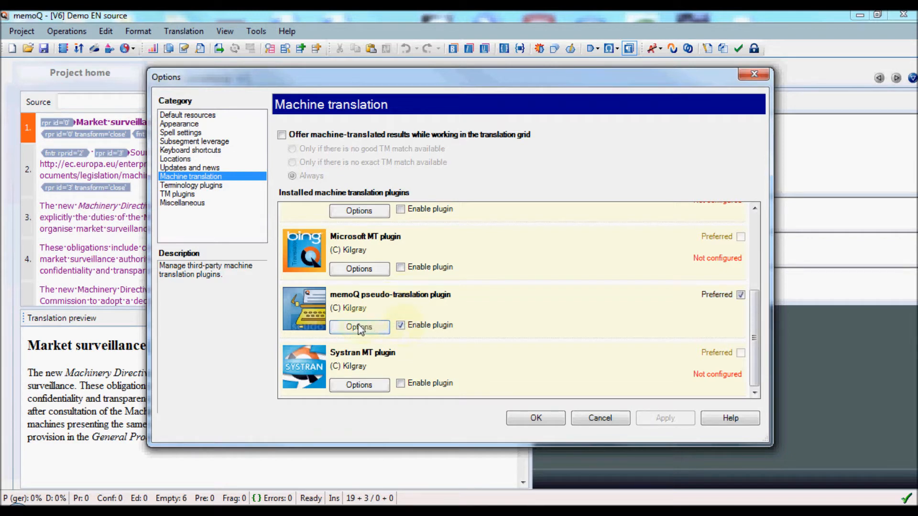
Confirm pseudo-translation settings: spell backwards, double vowel, accented characters, # and $ markers.
click(359, 327)
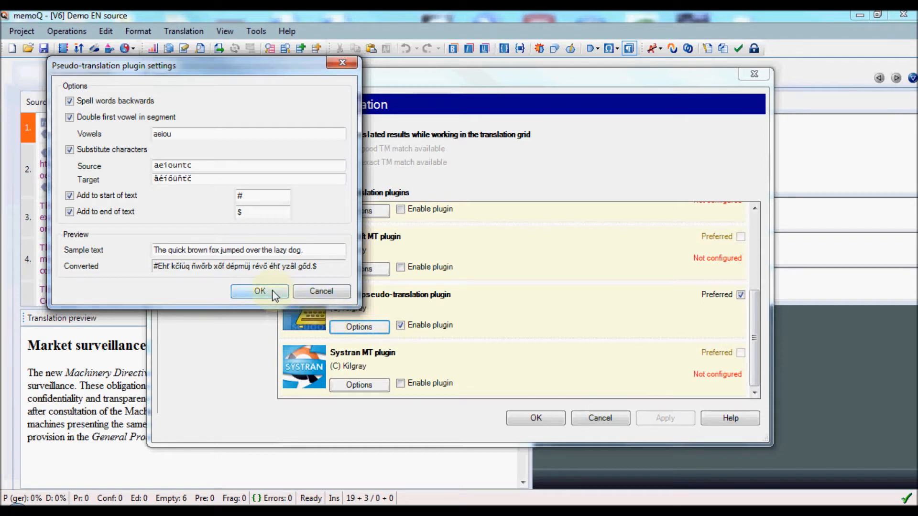
click(259, 292)
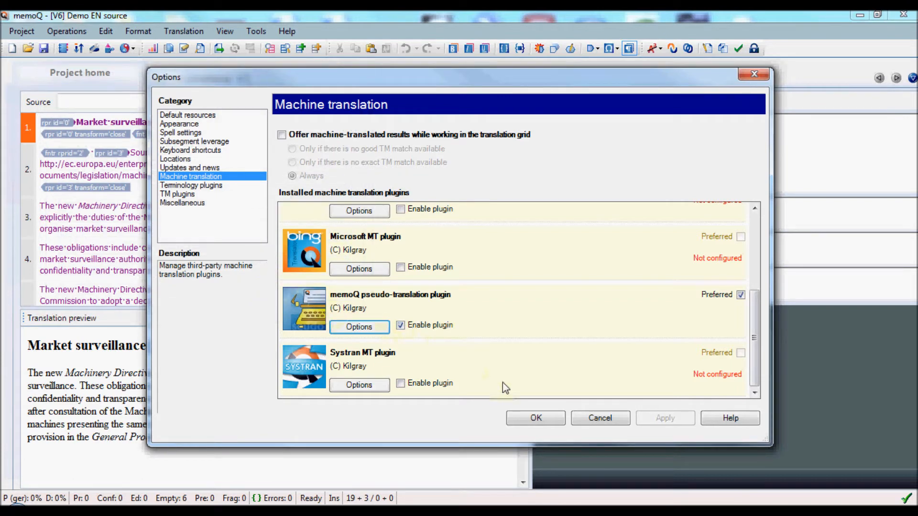
click(535, 418)
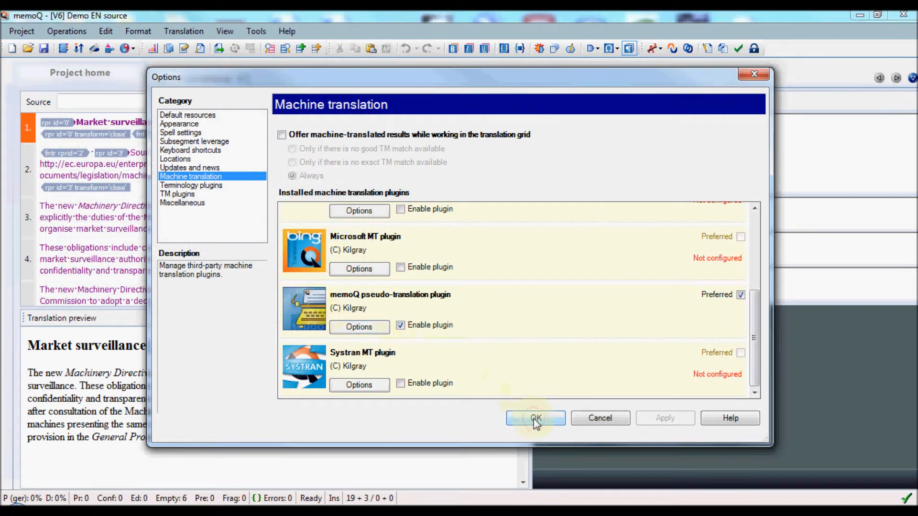
Save Options and open Pre-translate with Use machine translation ticked.
click(535, 417)
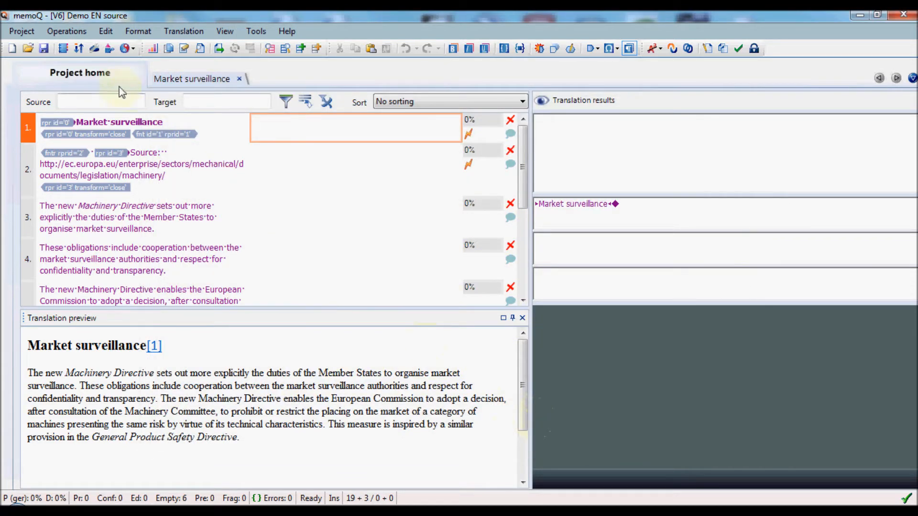
click(66, 31)
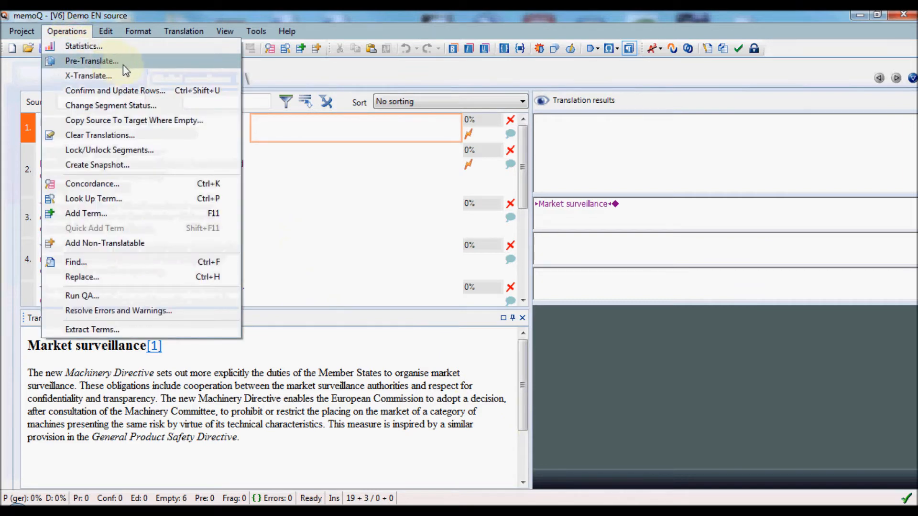
mouse_move(141, 68)
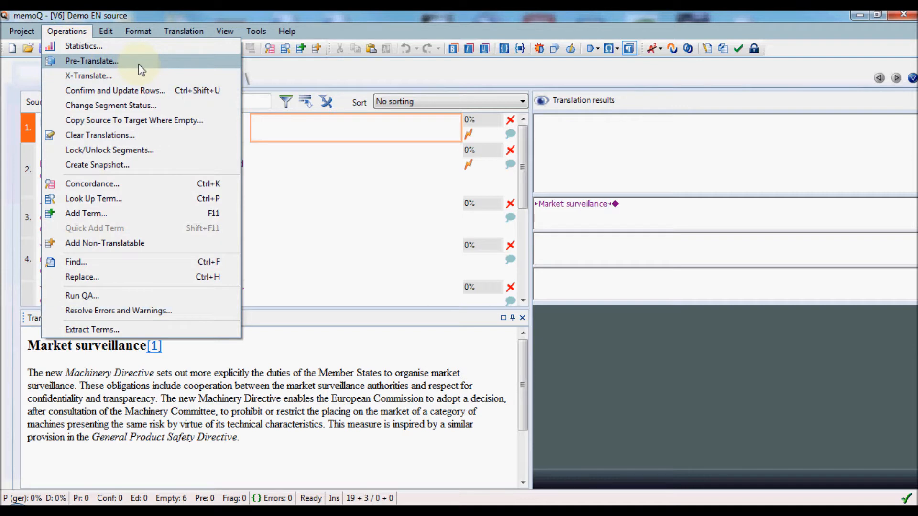
click(91, 62)
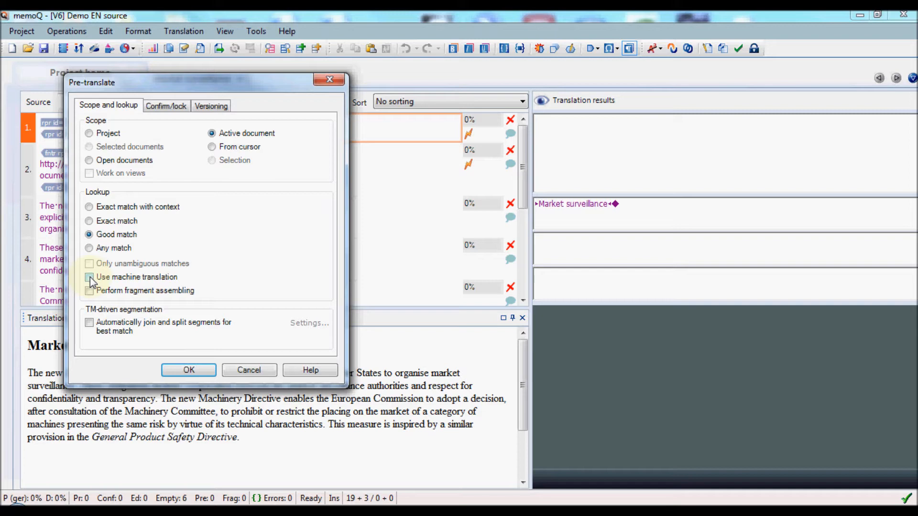
click(89, 277)
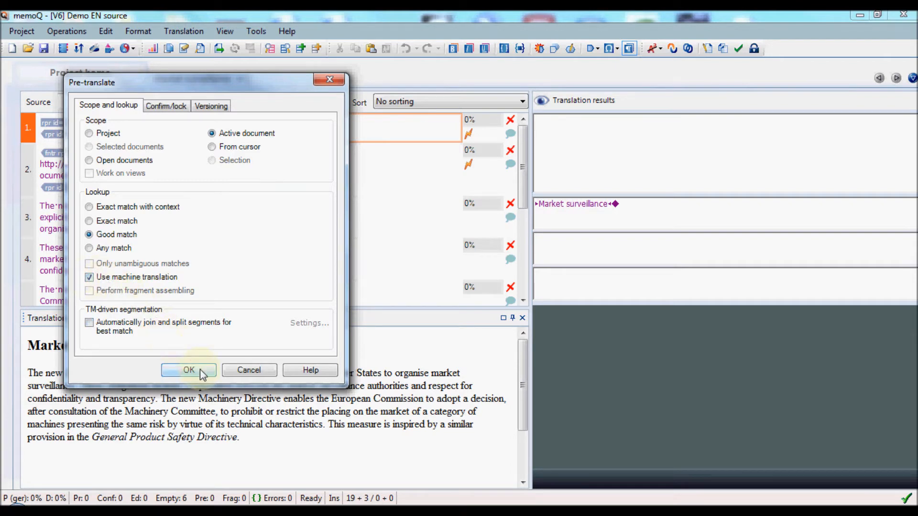
Run pre-translation with the pseudo-translation machine translation enabled.
click(188, 370)
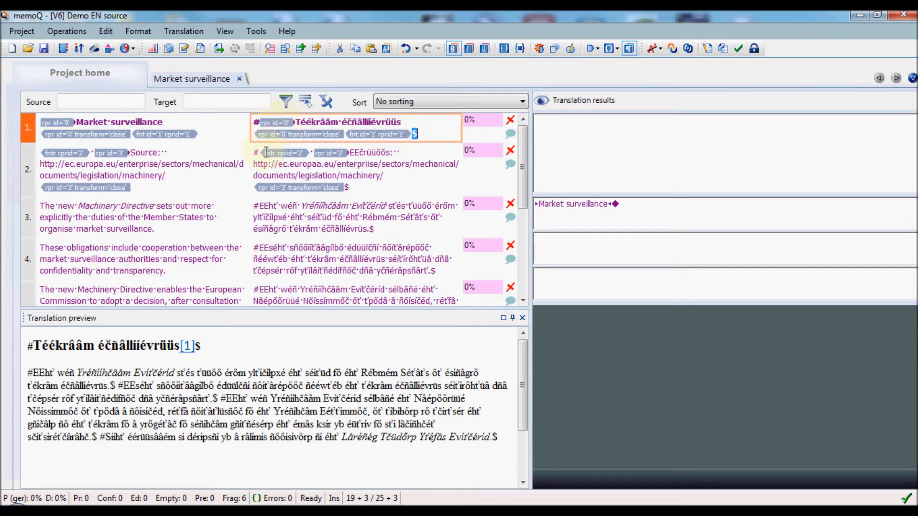
mouse_move(339, 172)
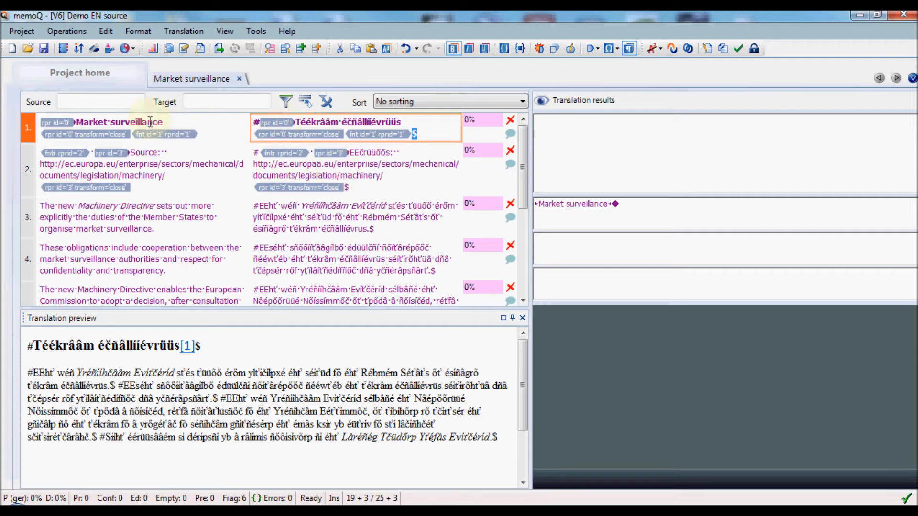
Select 'Directive' in segment 3 and its reversed target 'Evitcérid', then open the Project menu.
double_click(139, 123)
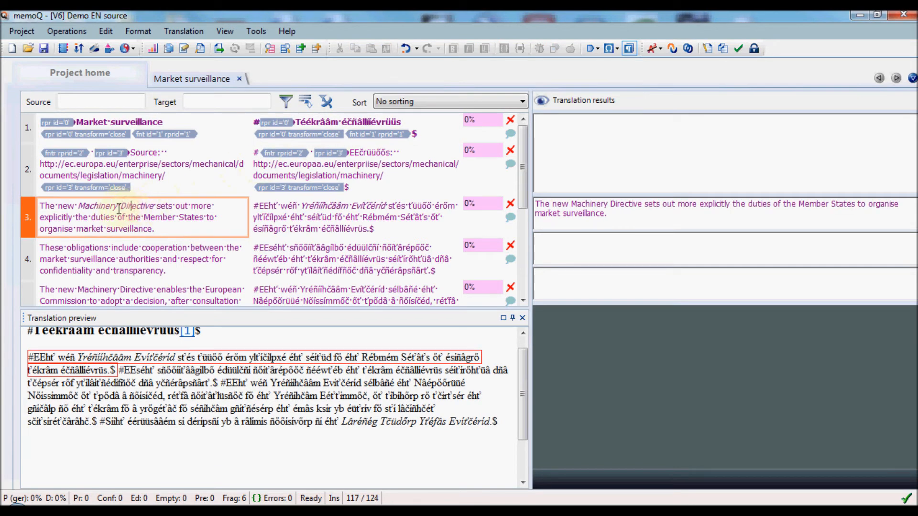
double_click(136, 205)
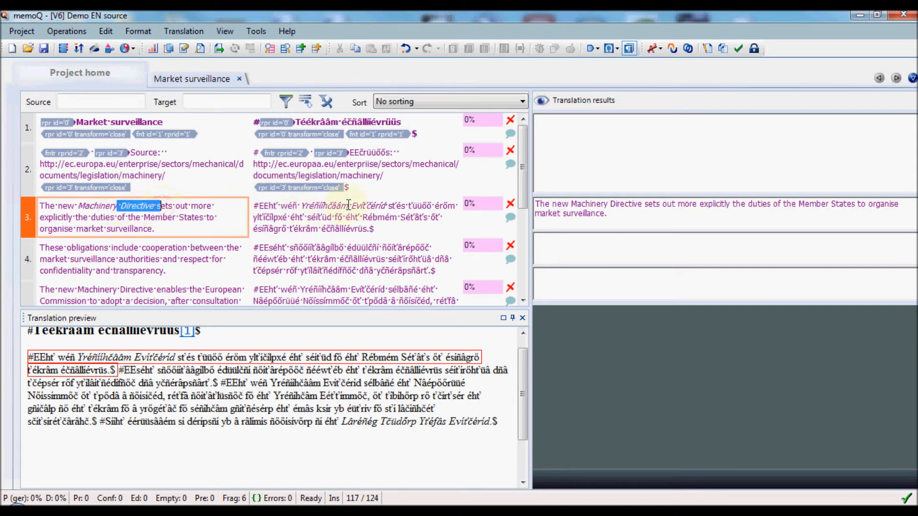
double_click(369, 206)
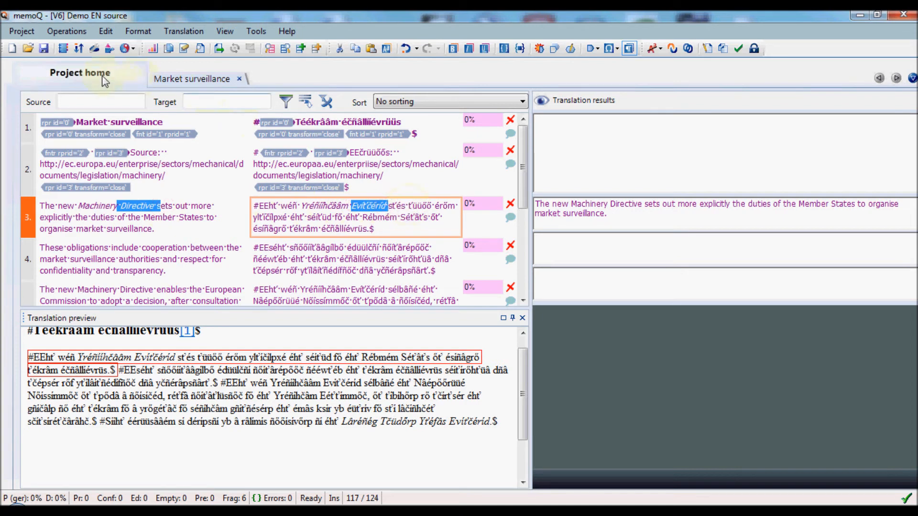
click(21, 31)
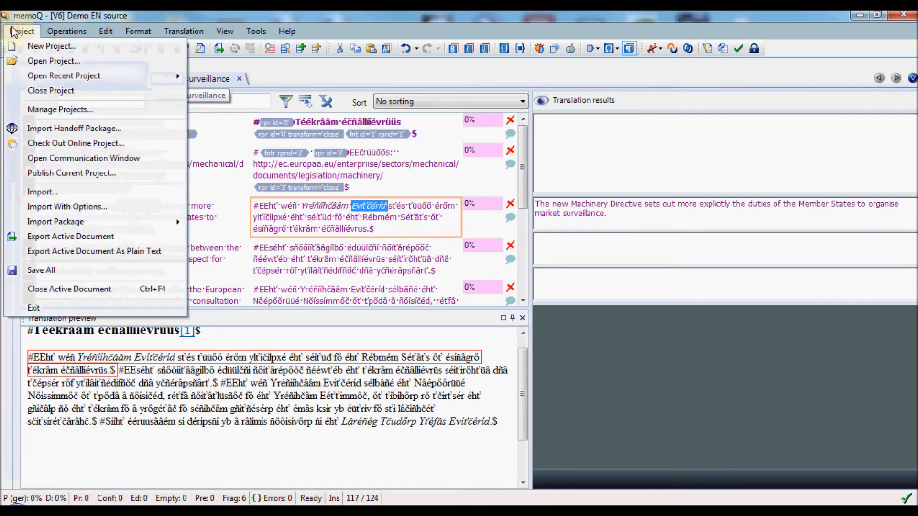